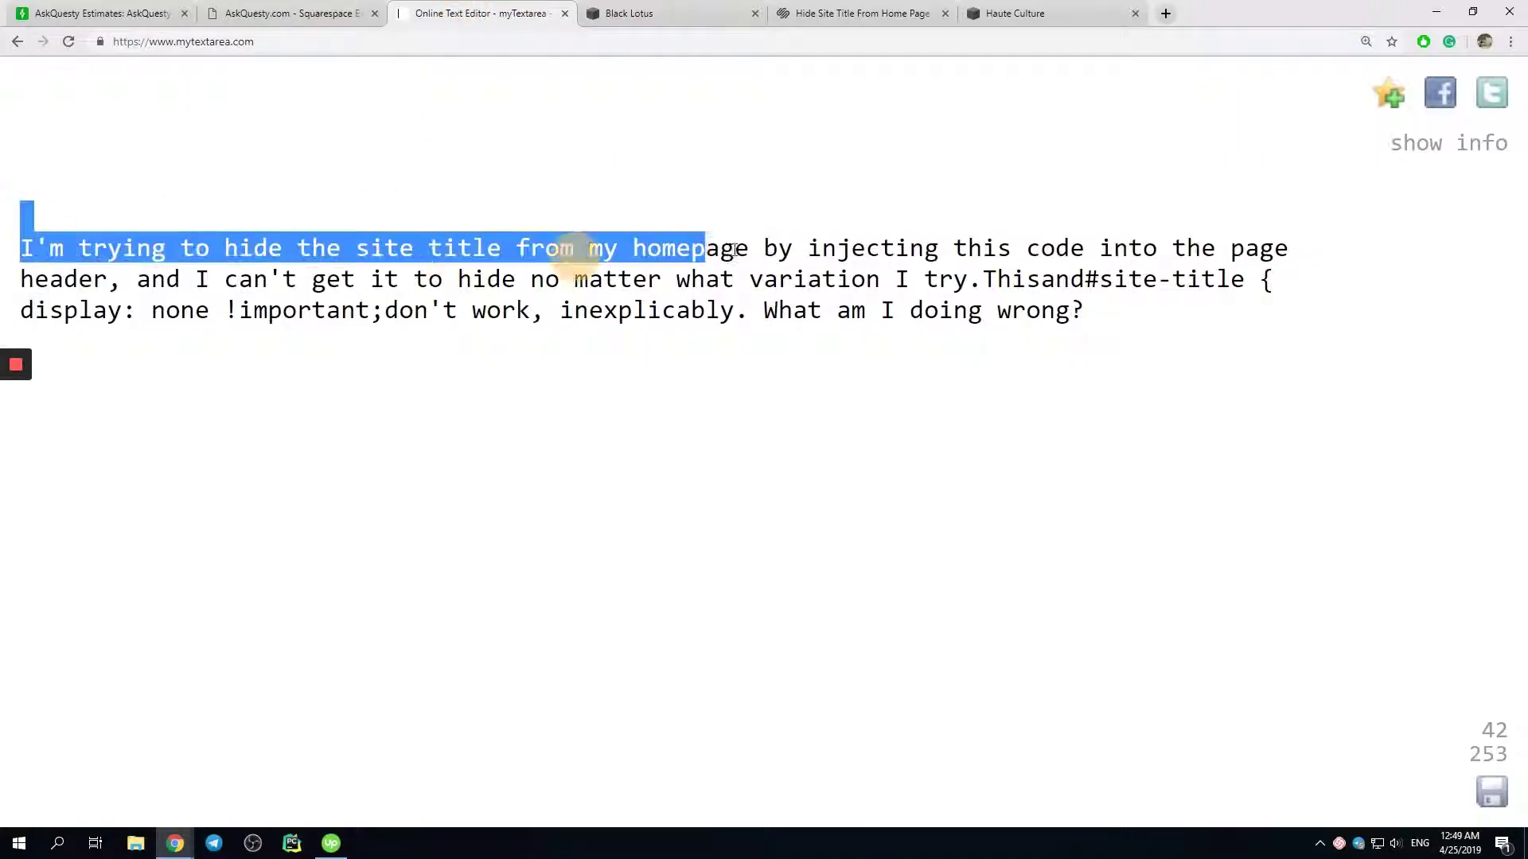
Highlight the question's opening sentence and its display: none requirement.
double_click(252, 248)
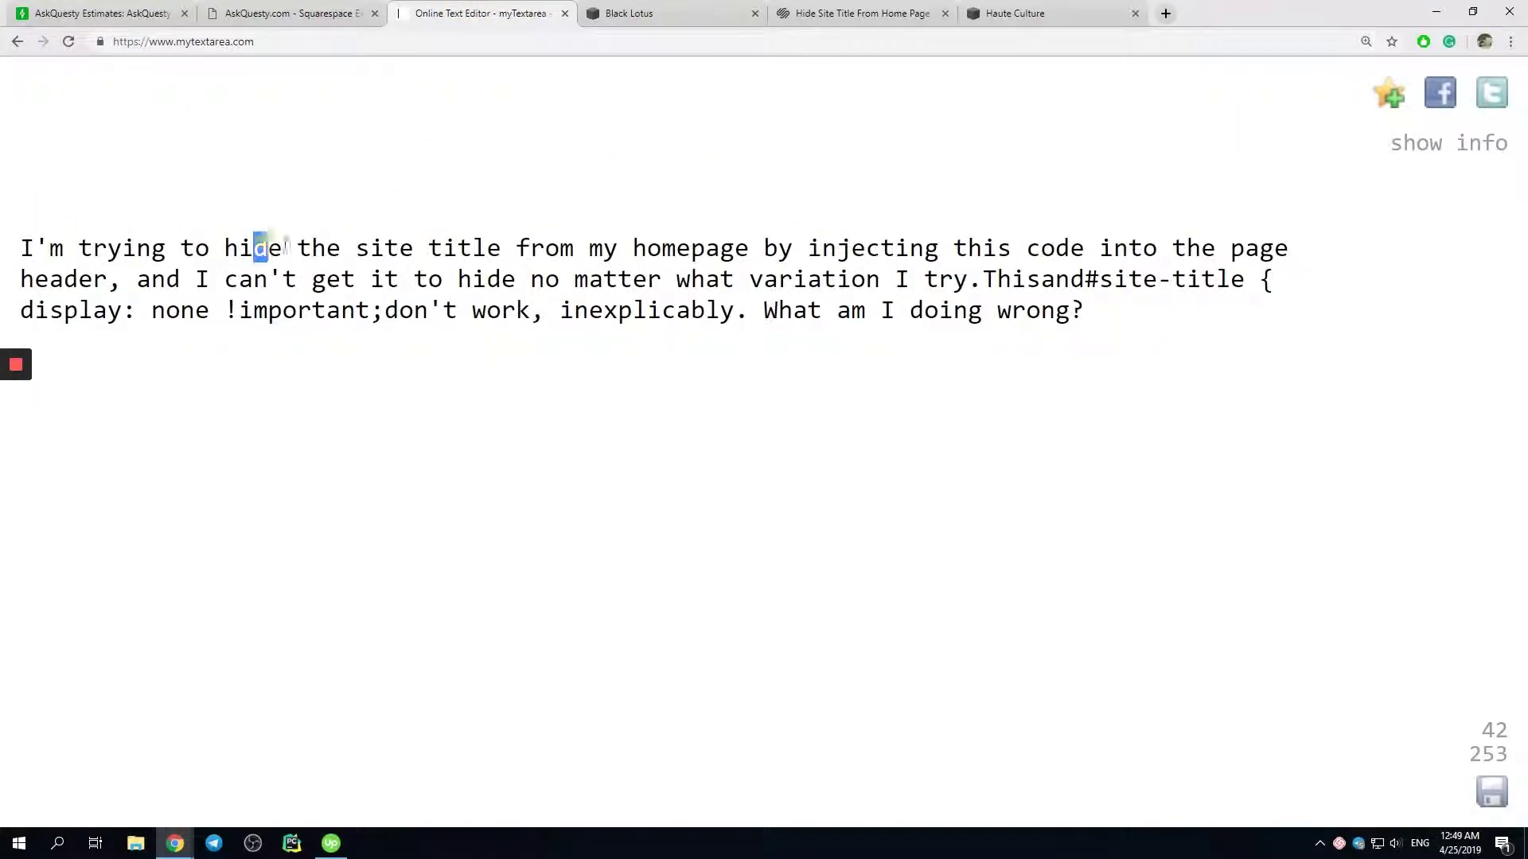
left_click_drag(258, 247, 1179, 248)
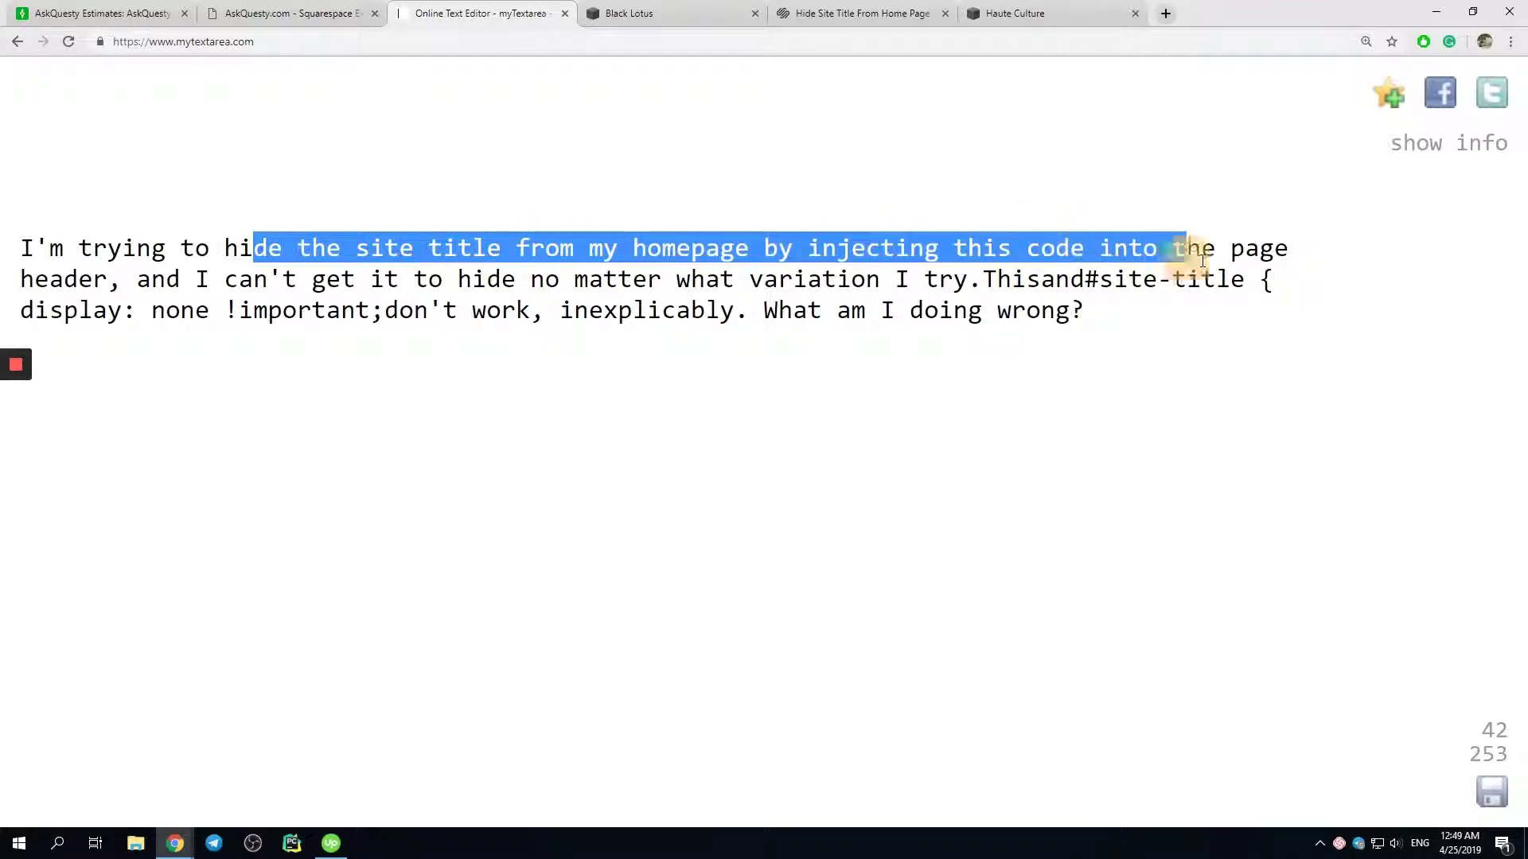
left_click(368, 279)
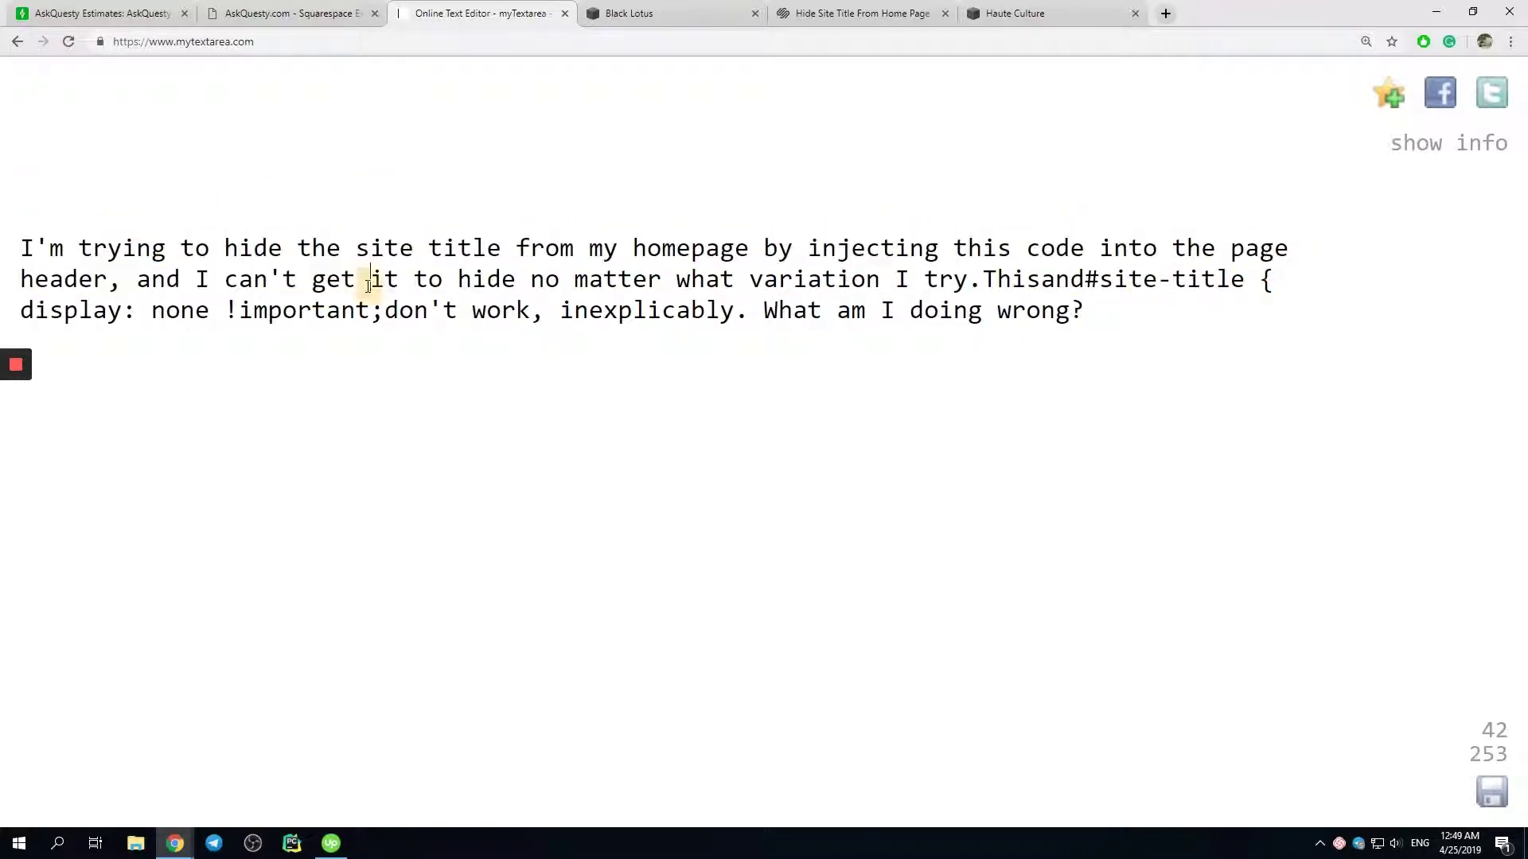
left_click_drag(369, 280, 1033, 279)
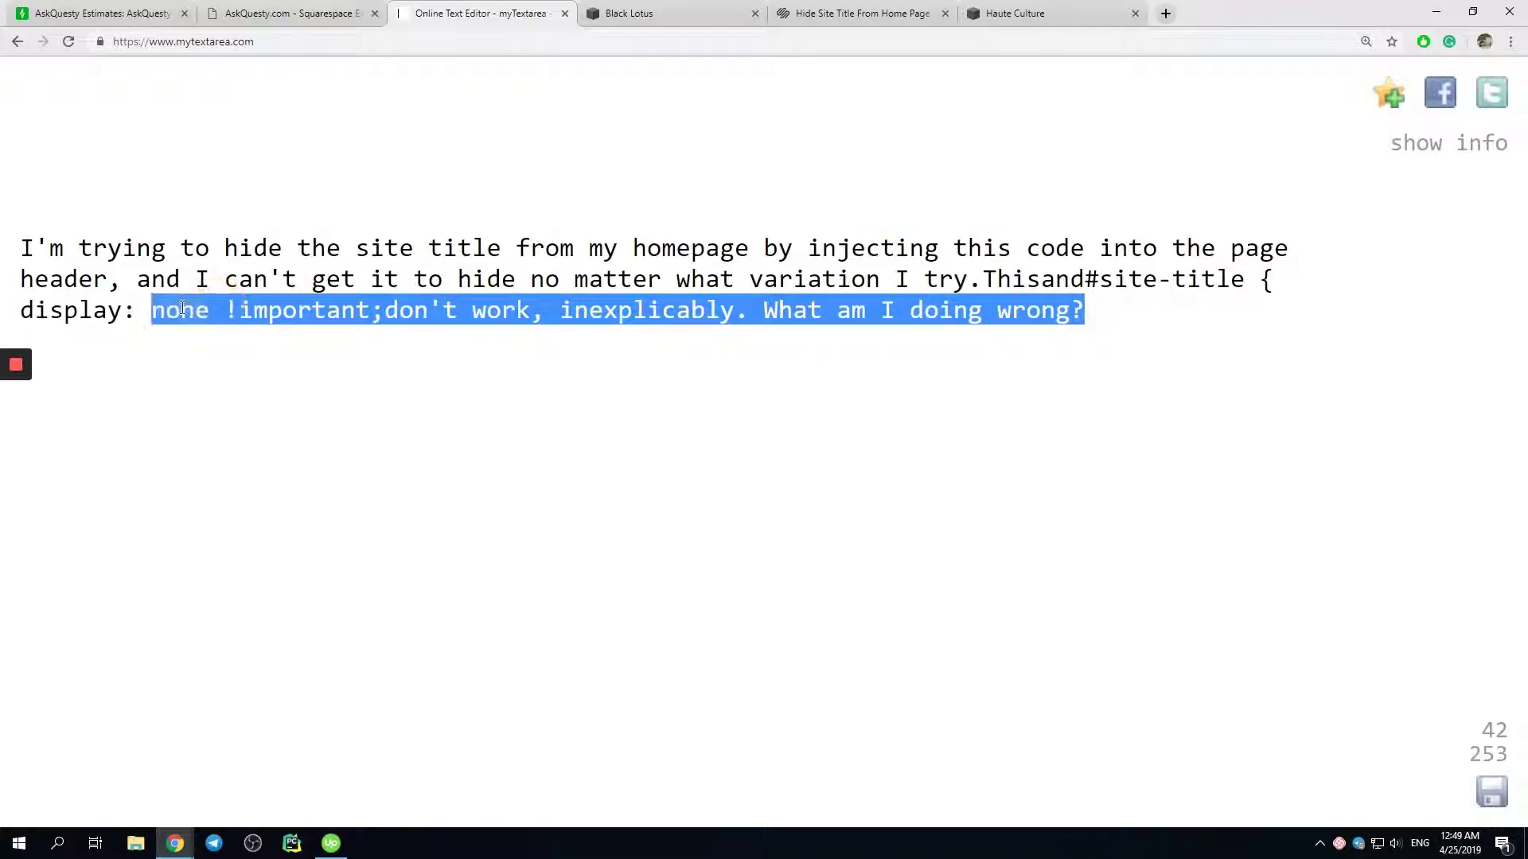
left_click(794, 179)
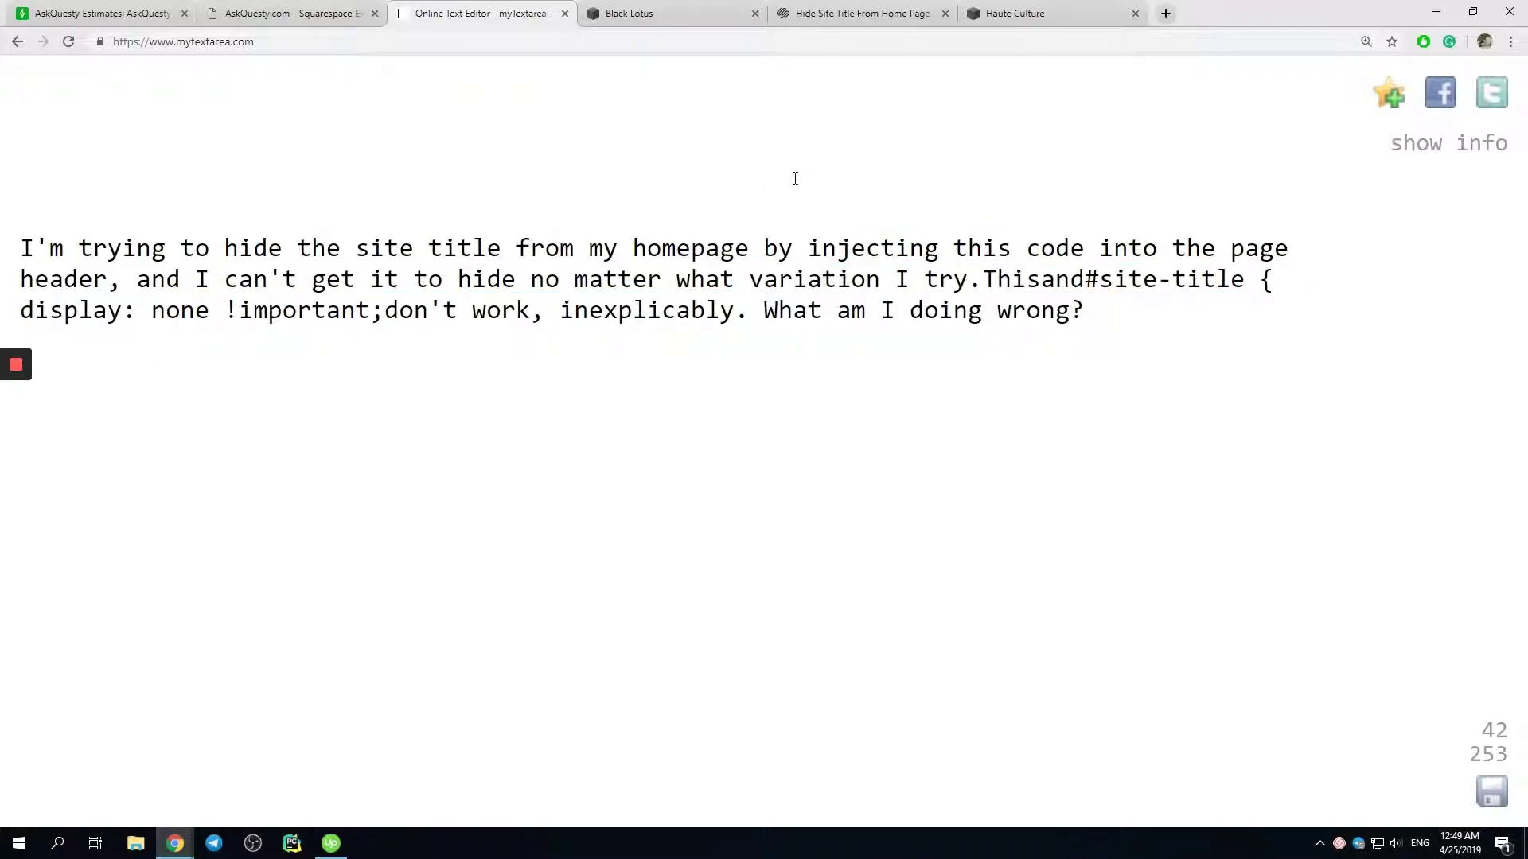
Add an inline display: none style to the Header-branding link in DevTools.
left_click(1013, 13)
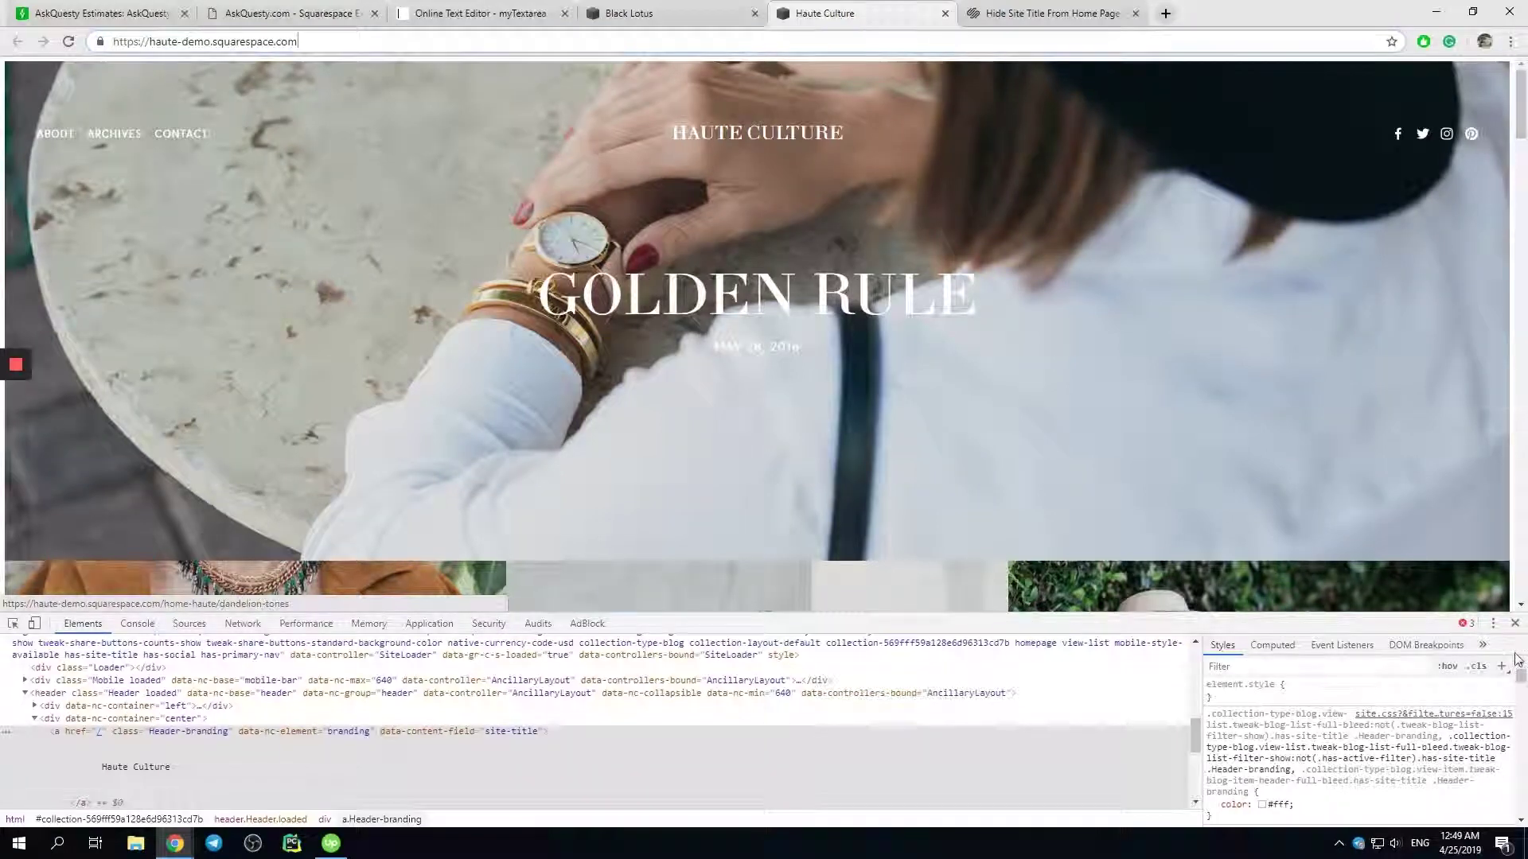
left_click(1514, 624)
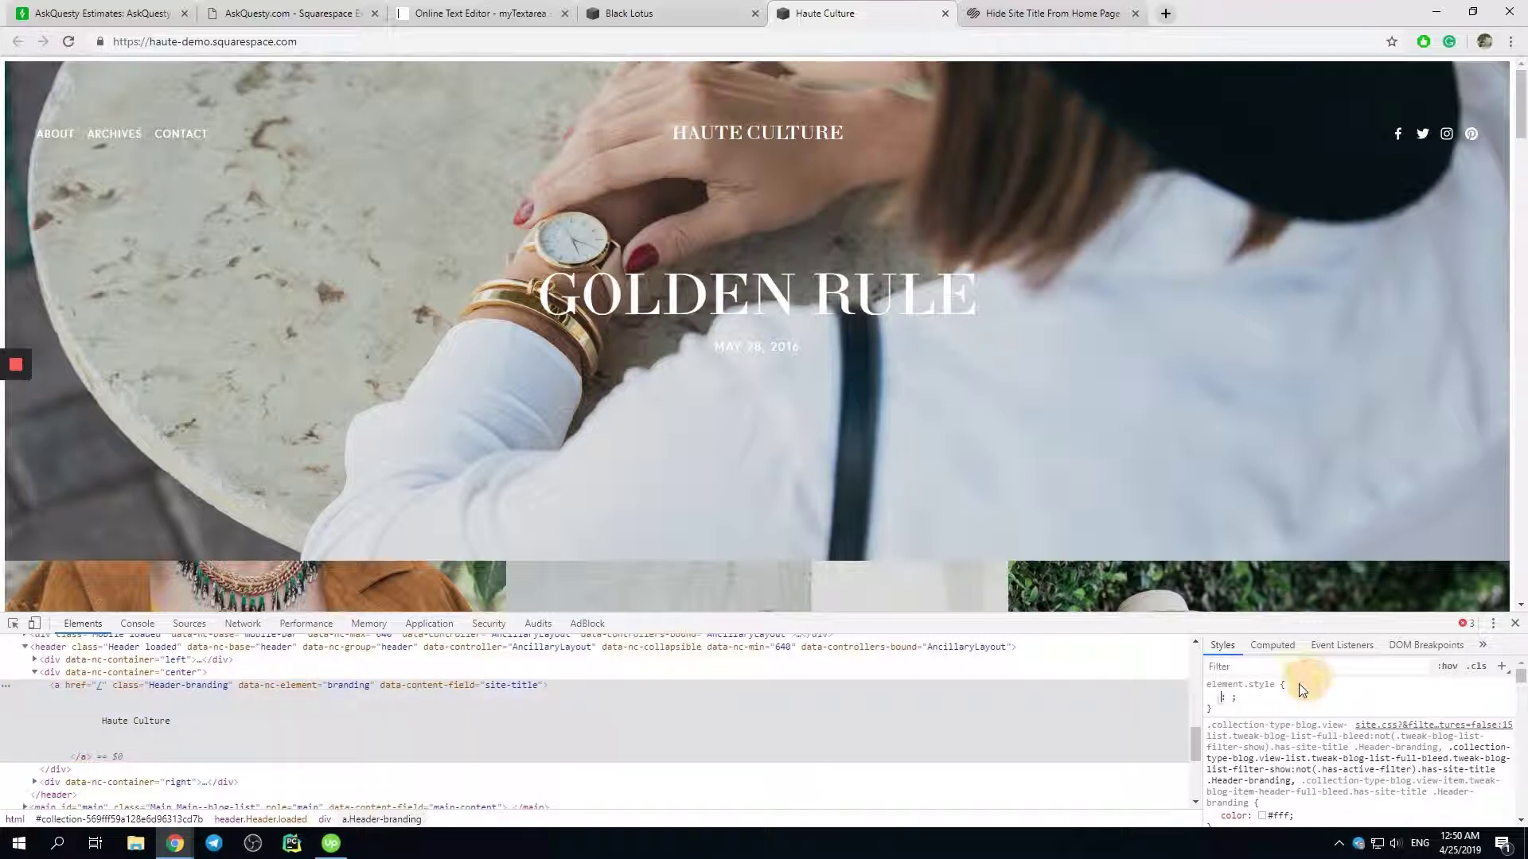
type("display")
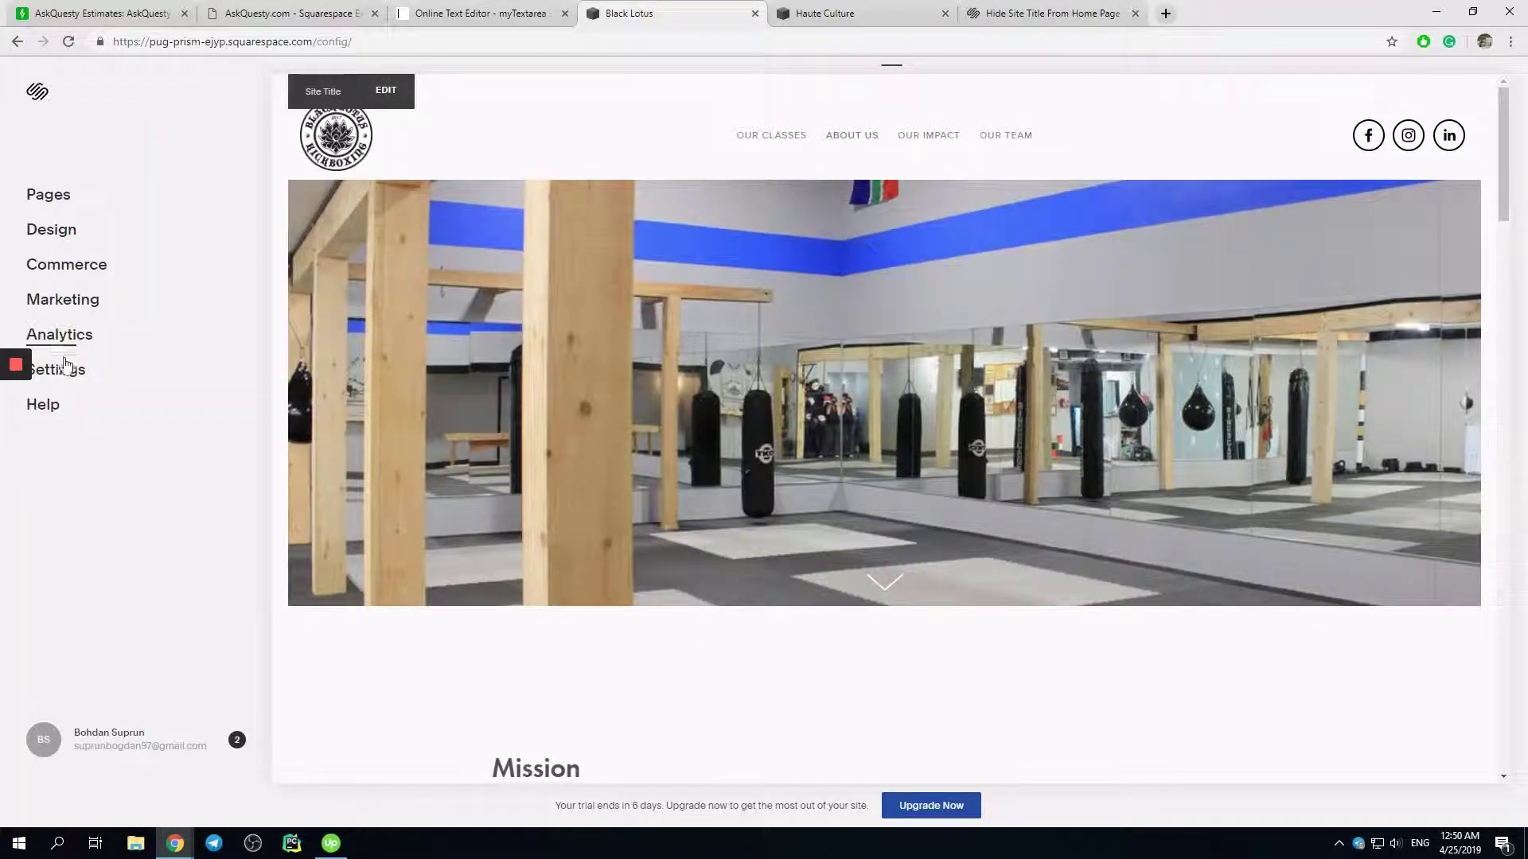
Write .Header-branding { display: none; } into Black Lotus's Custom CSS editor.
left_click(51, 229)
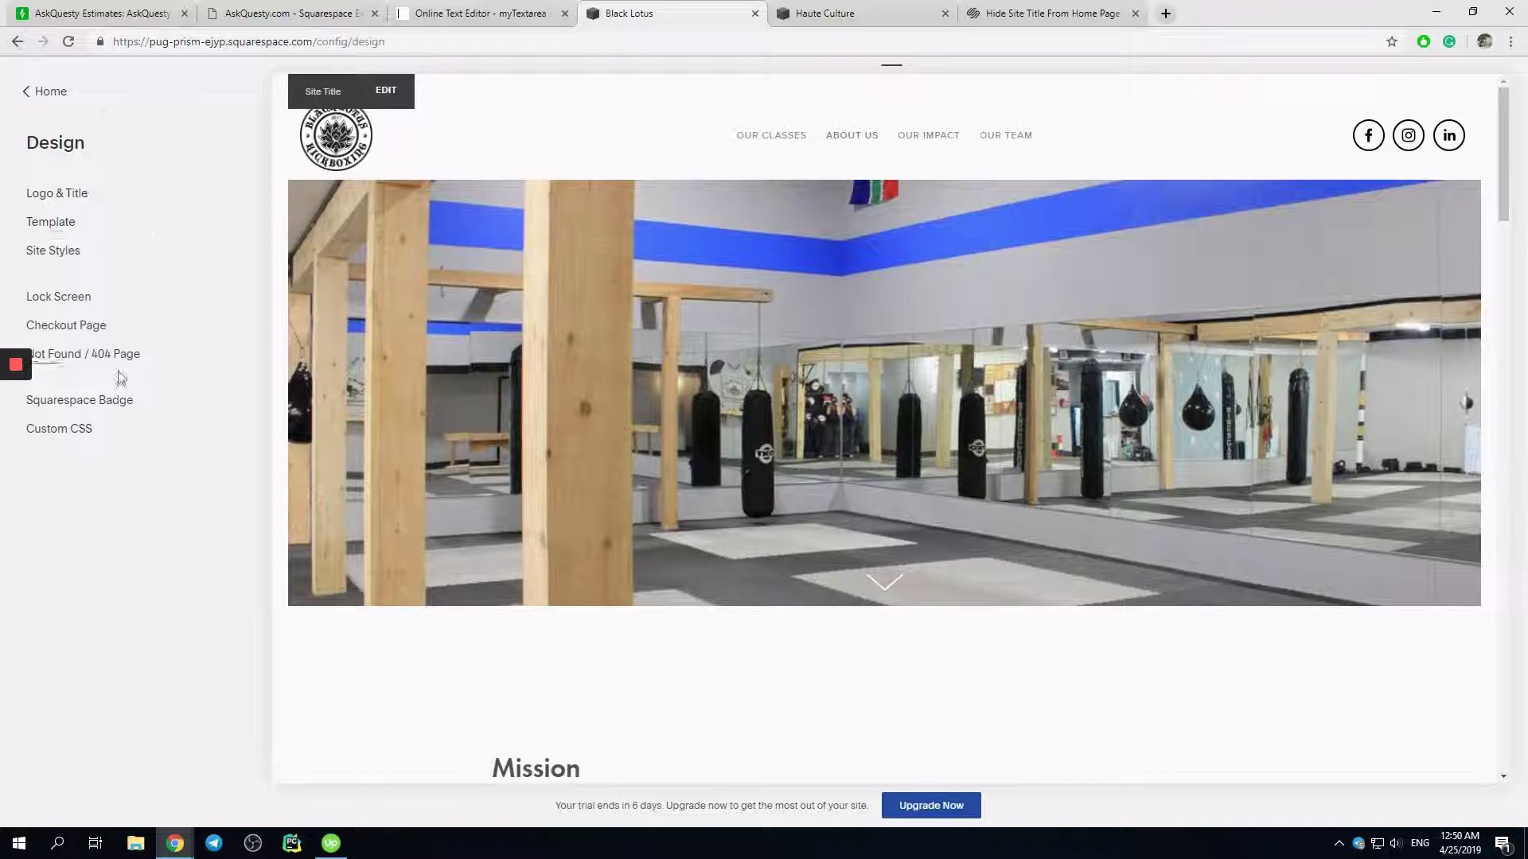
left_click(58, 429)
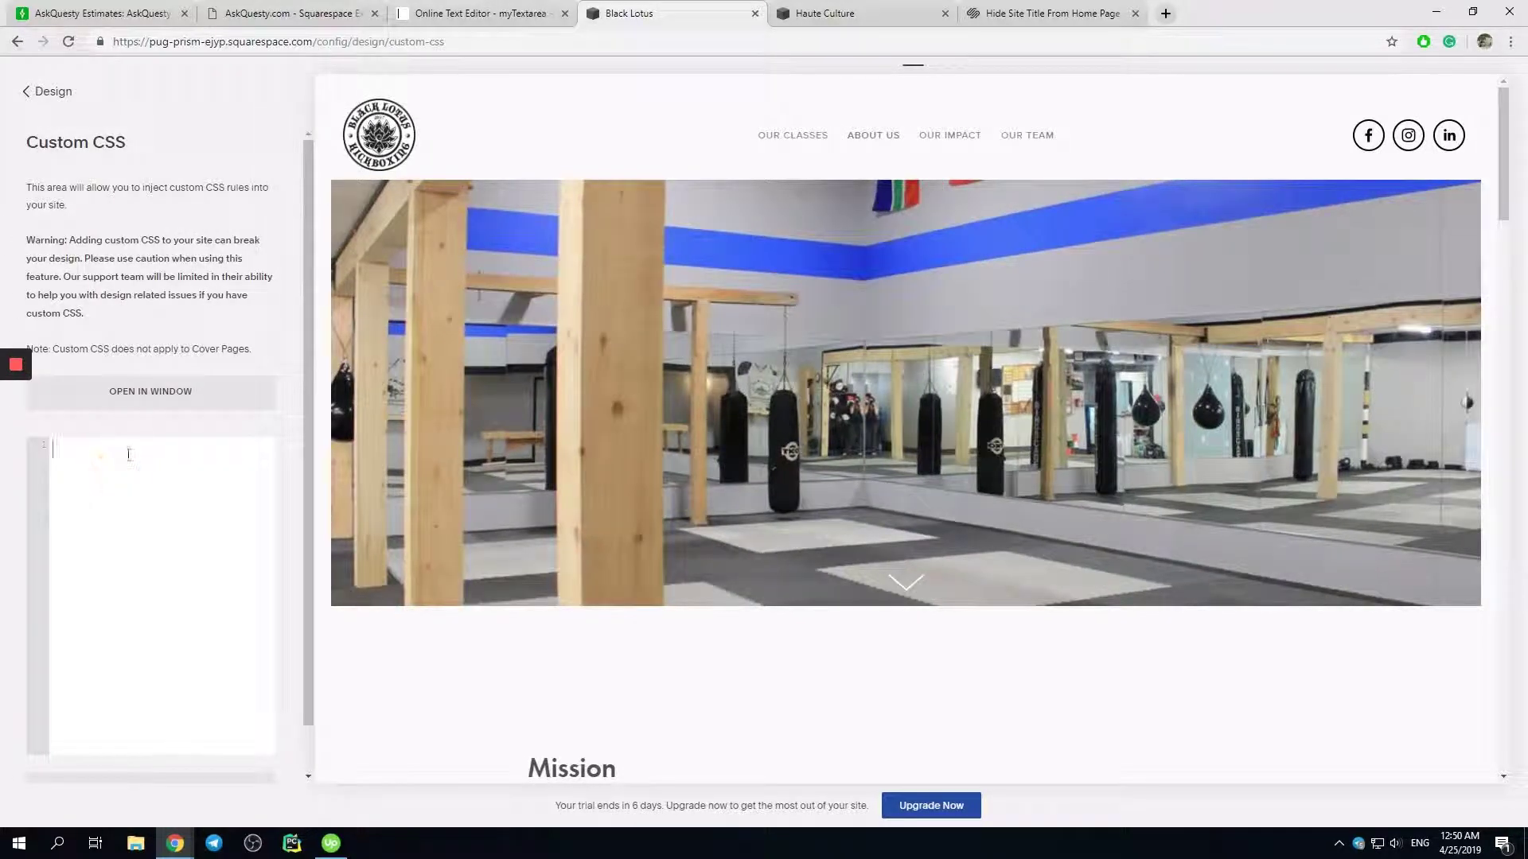
left_click(156, 453)
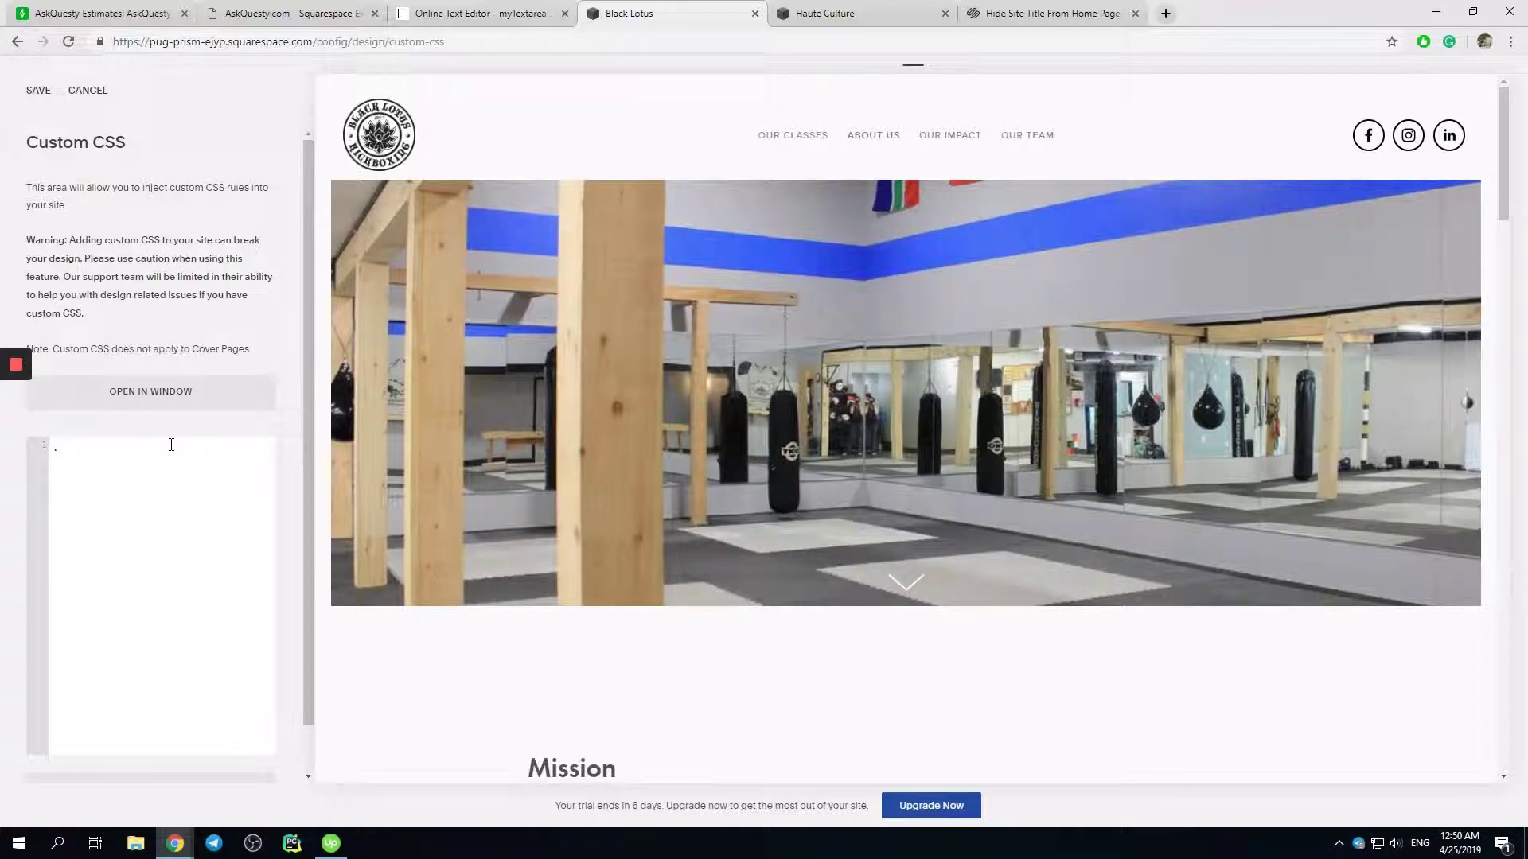
type(".Header-branding")
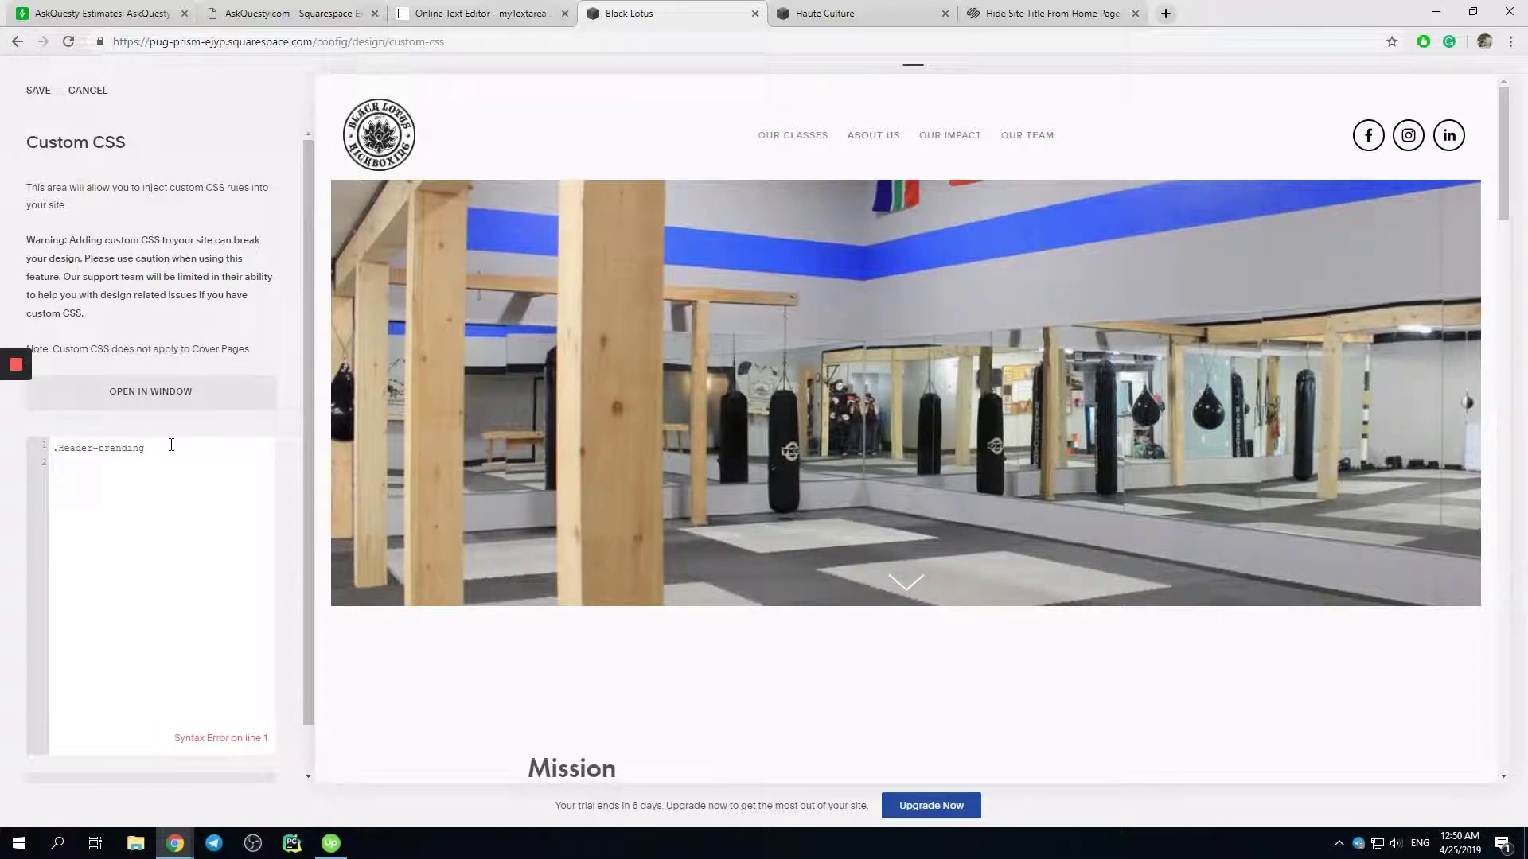
type("{")
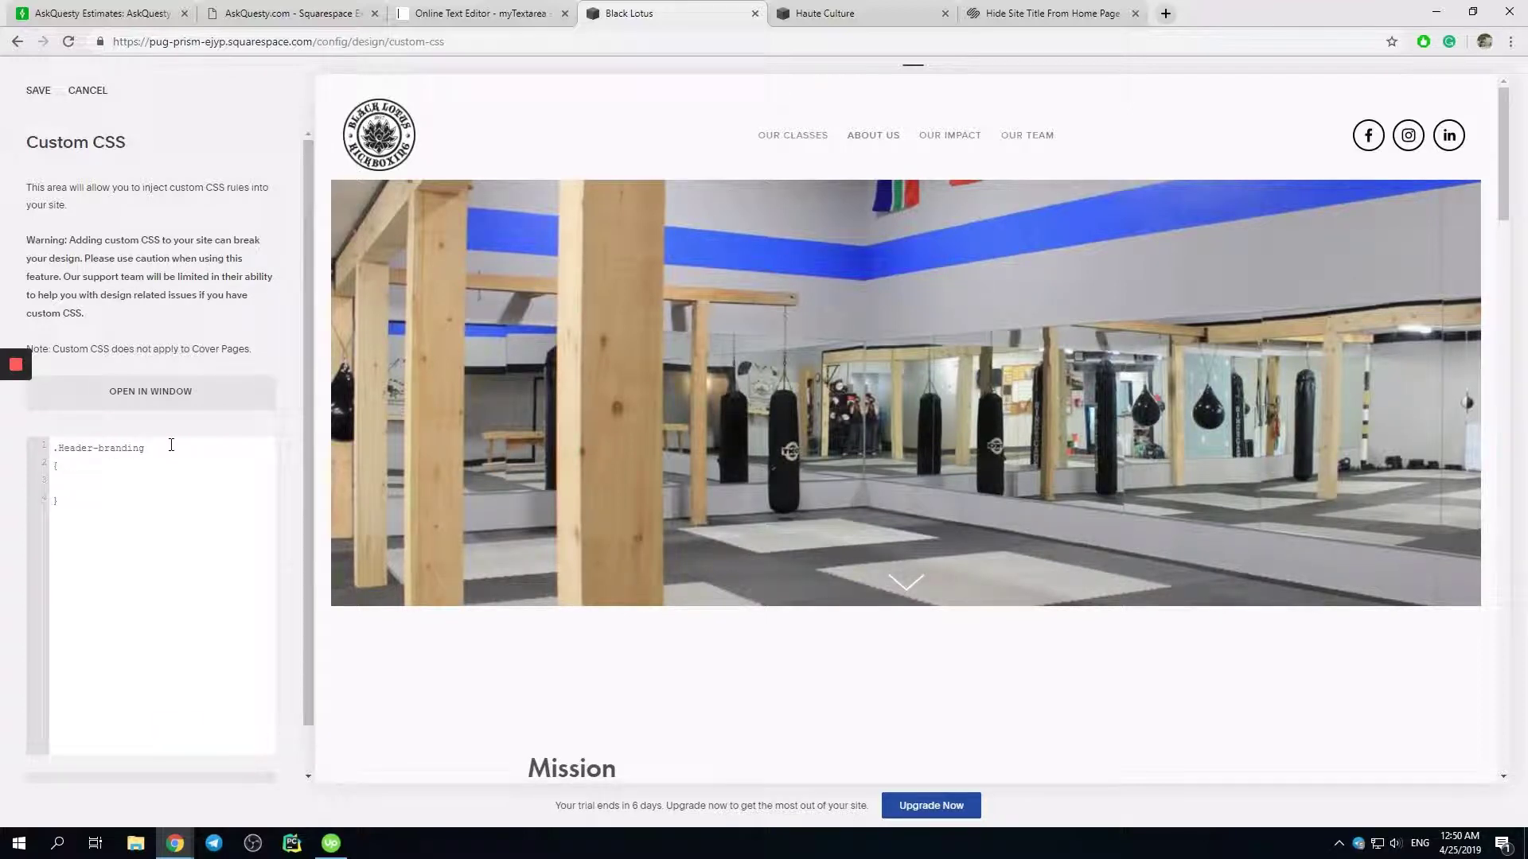
type("display: none;")
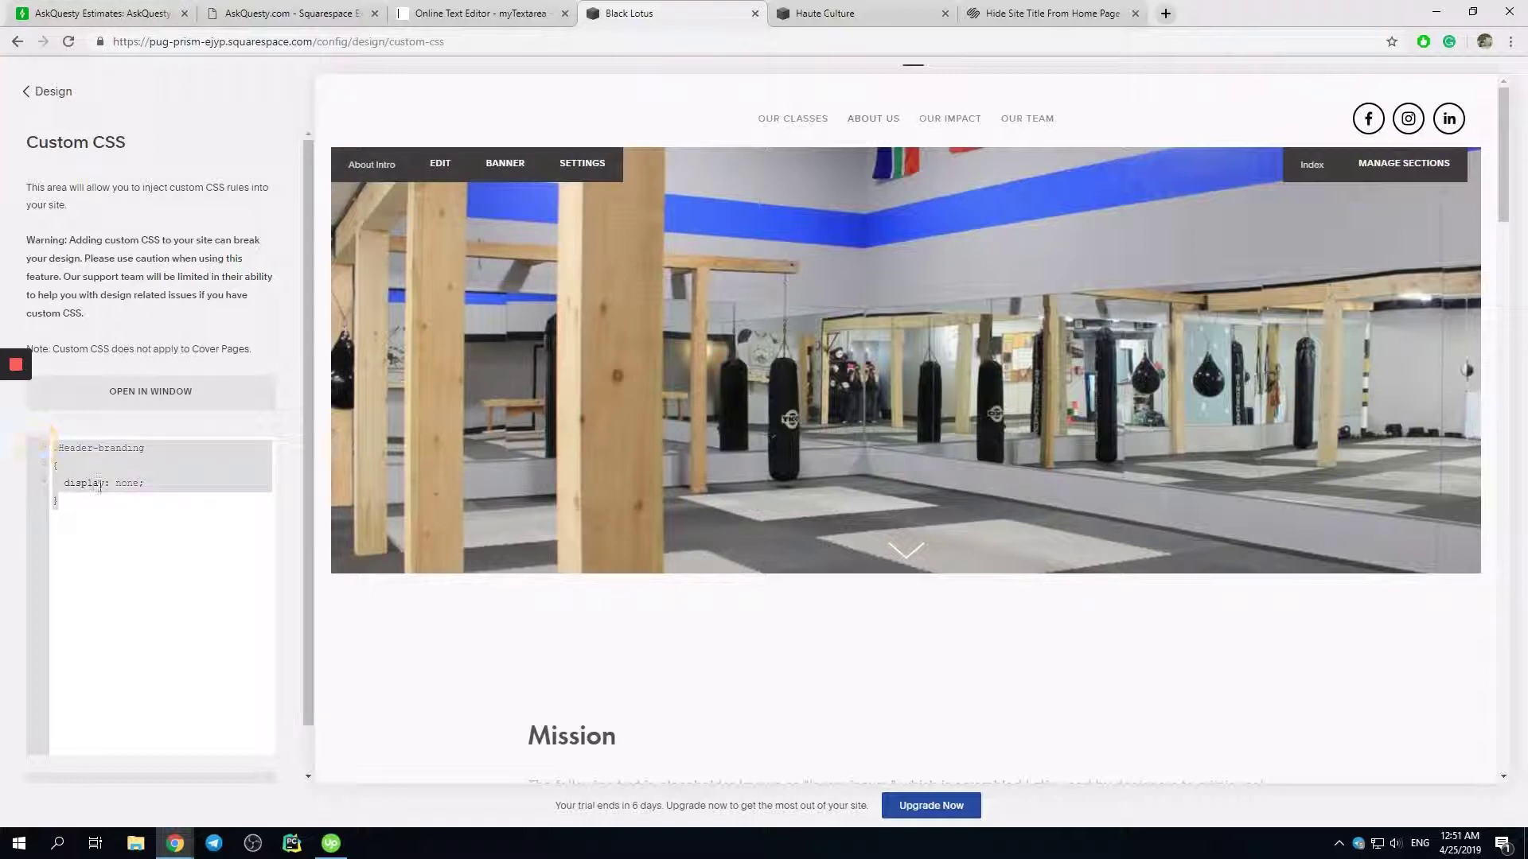
Return to the Haute Culture demo after a brief stop on the Black Lotus editor.
left_click(861, 13)
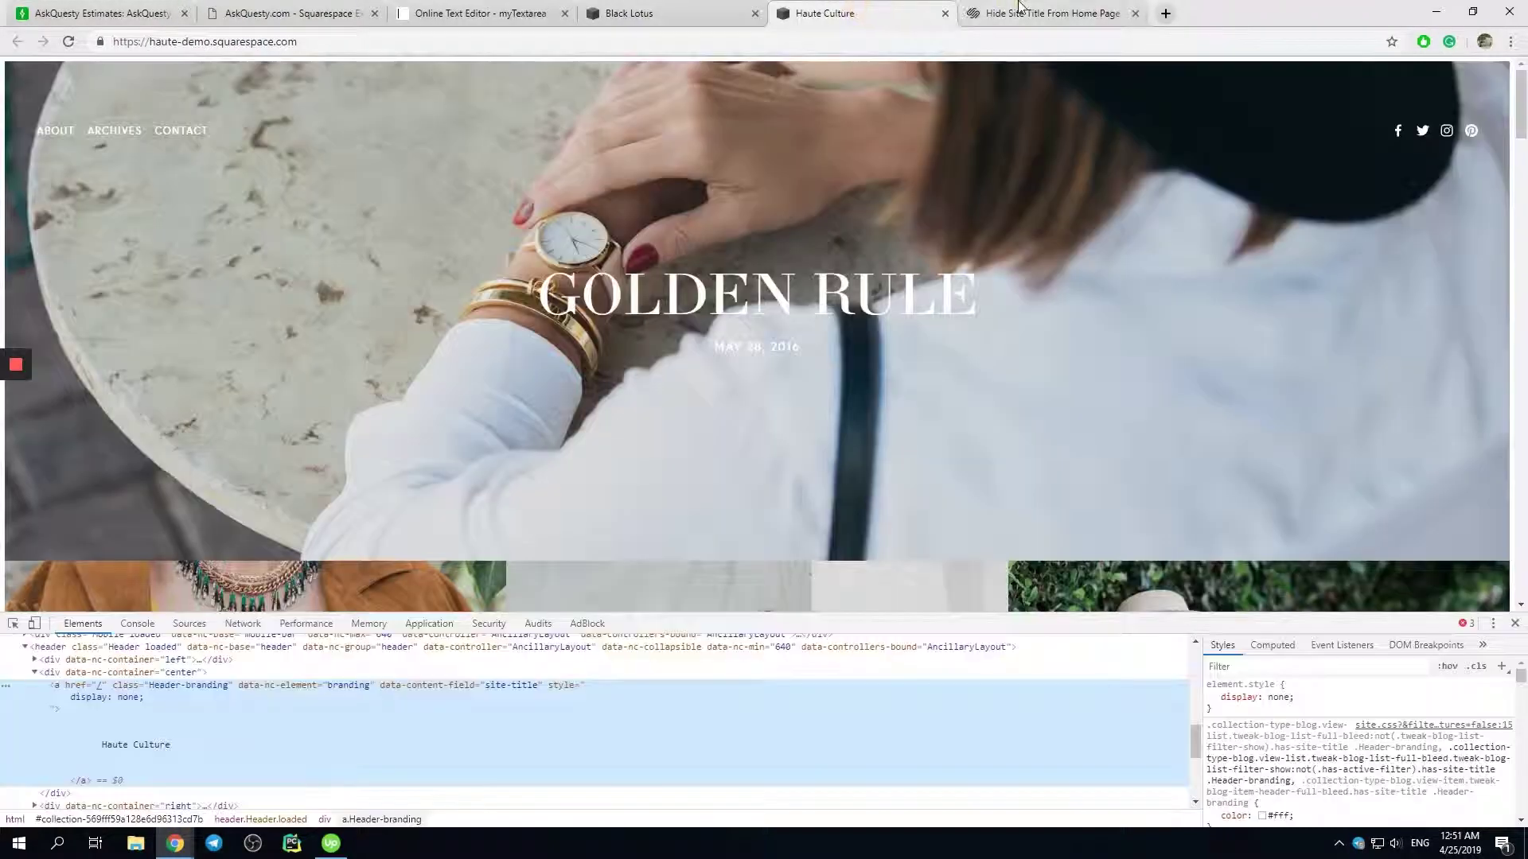
left_click(629, 13)
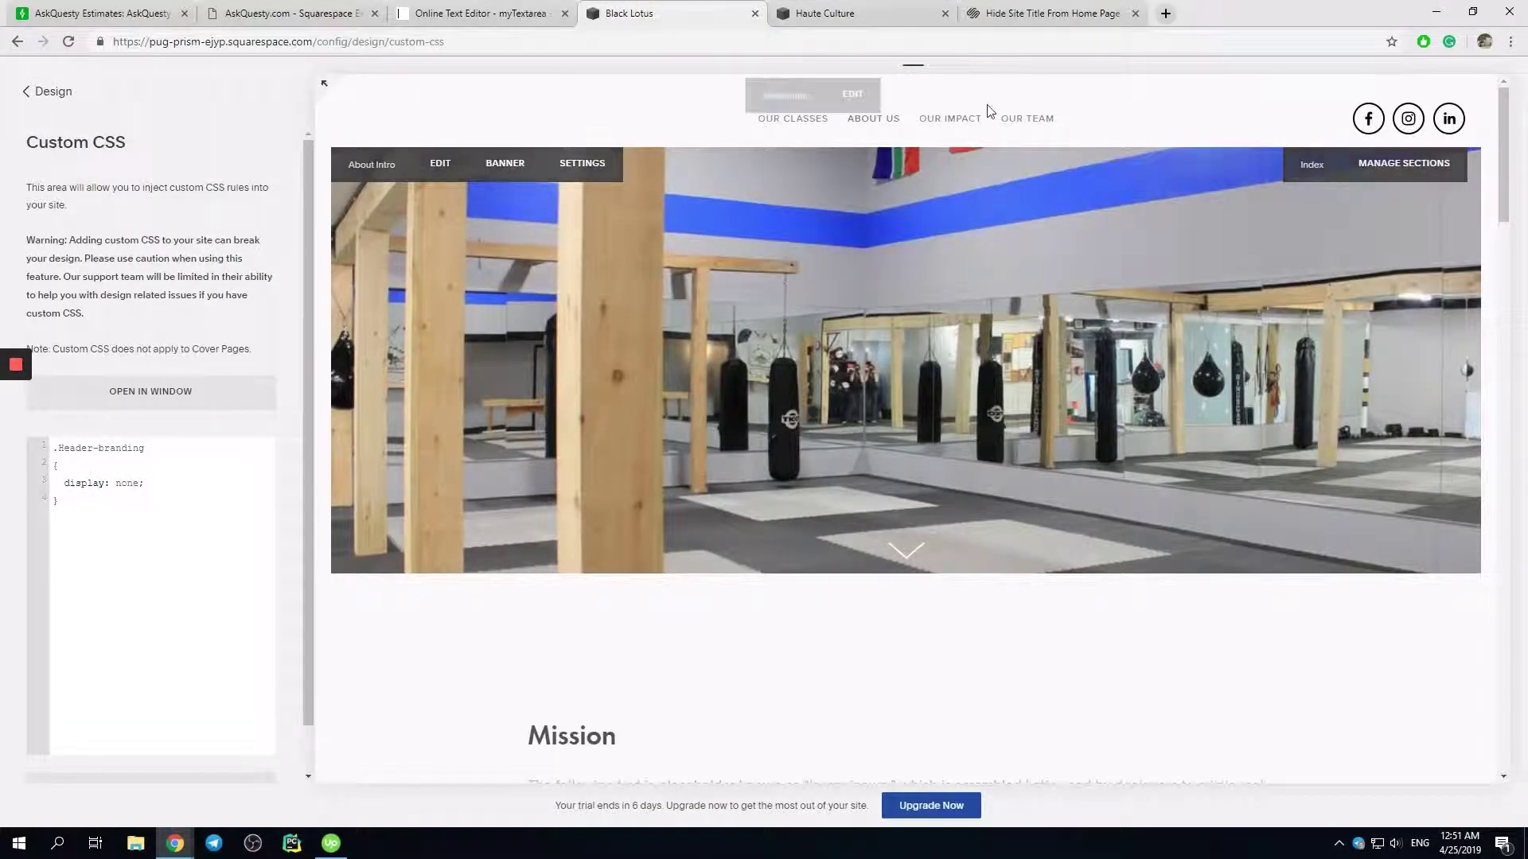
left_click(860, 12)
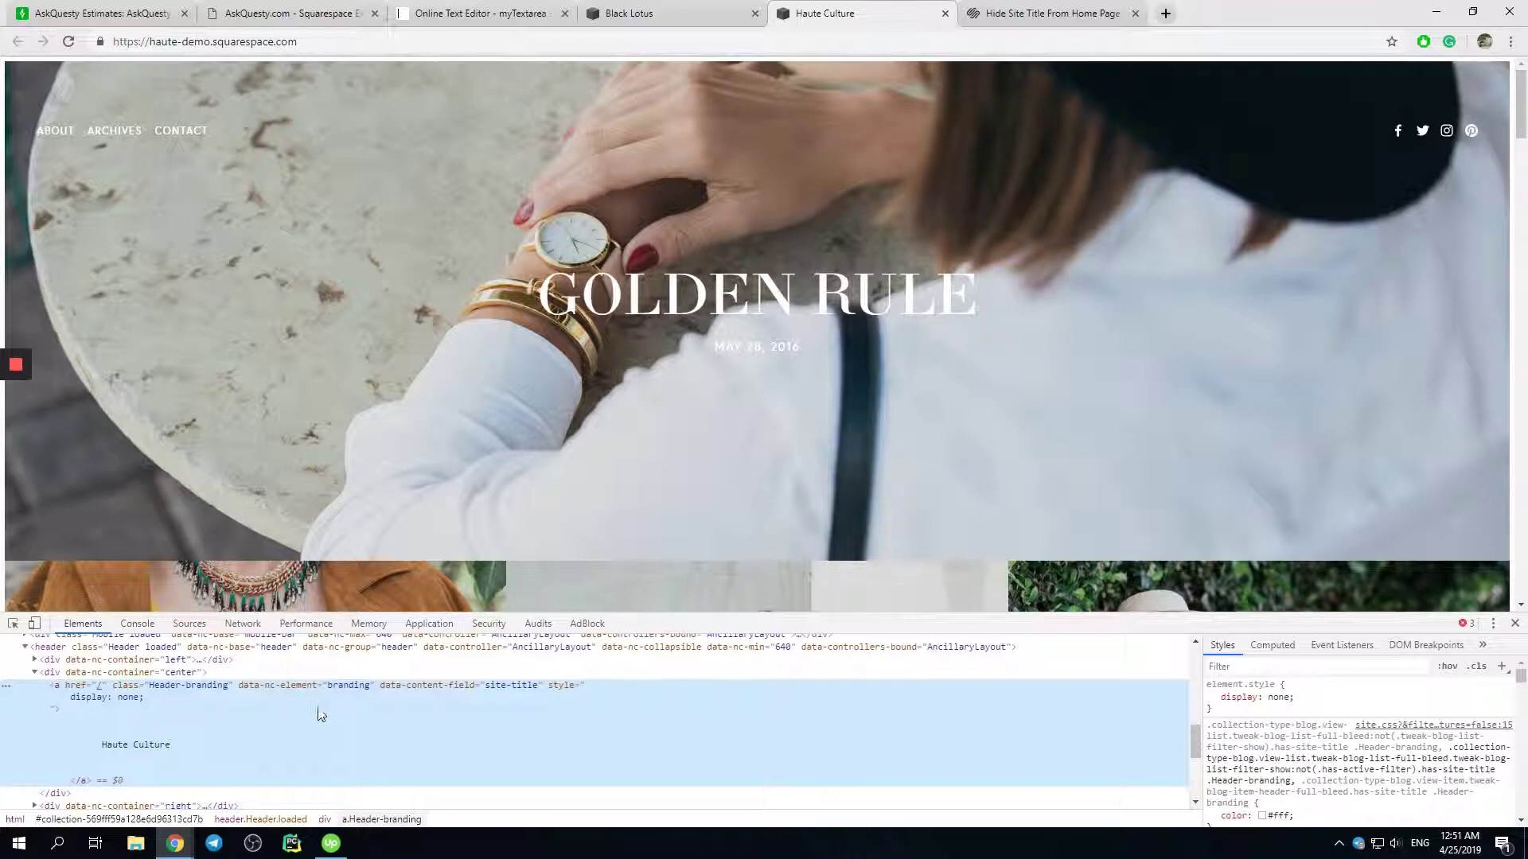
mouse_move(629, 13)
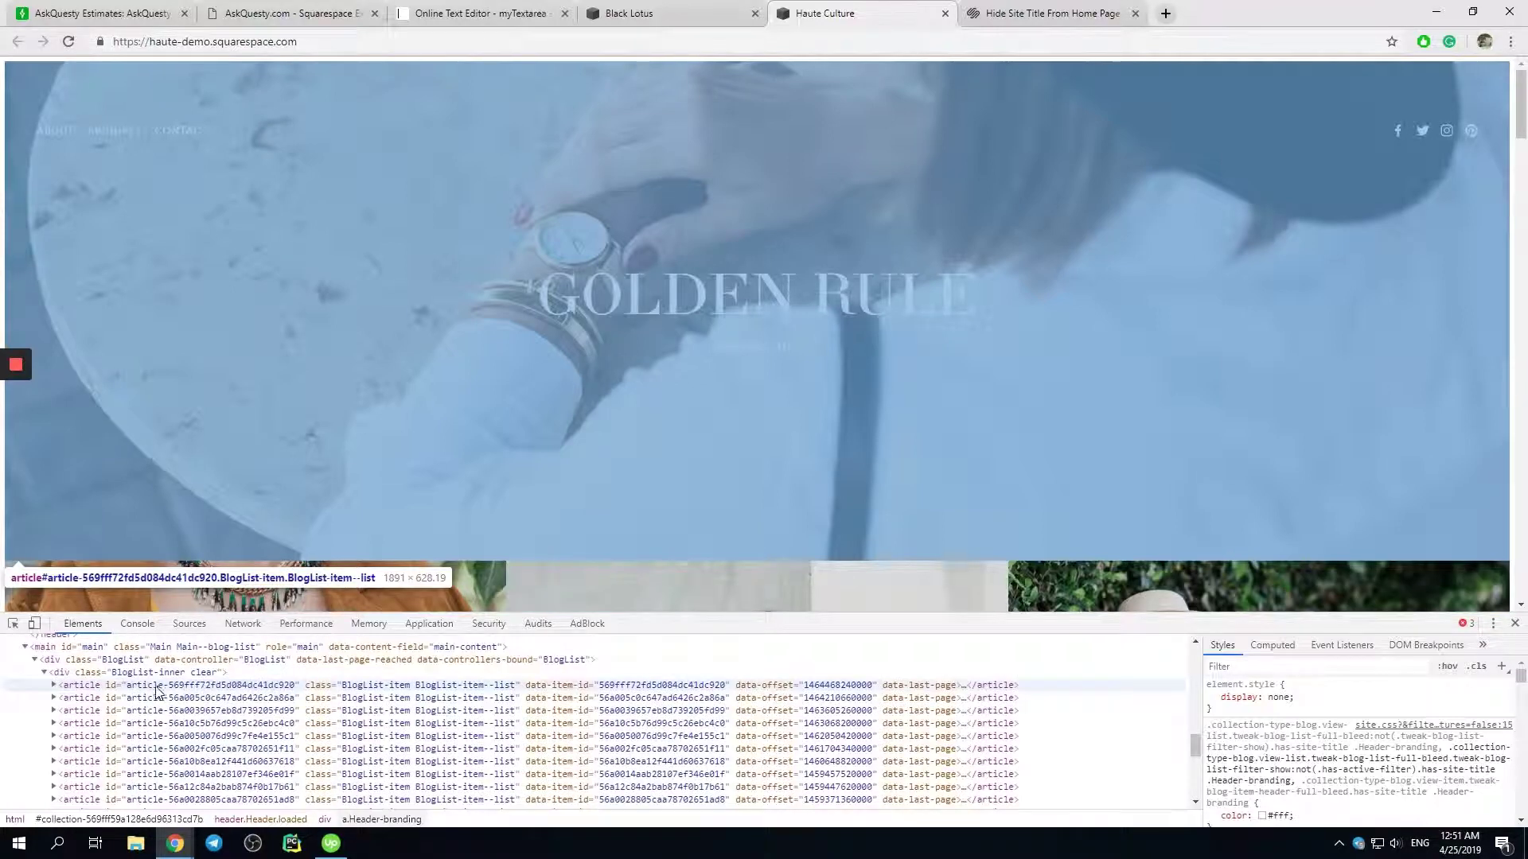
Select the first blog article element and copy its ID, article-569fff72fd5d084dc41dc920.
left_click(195, 685)
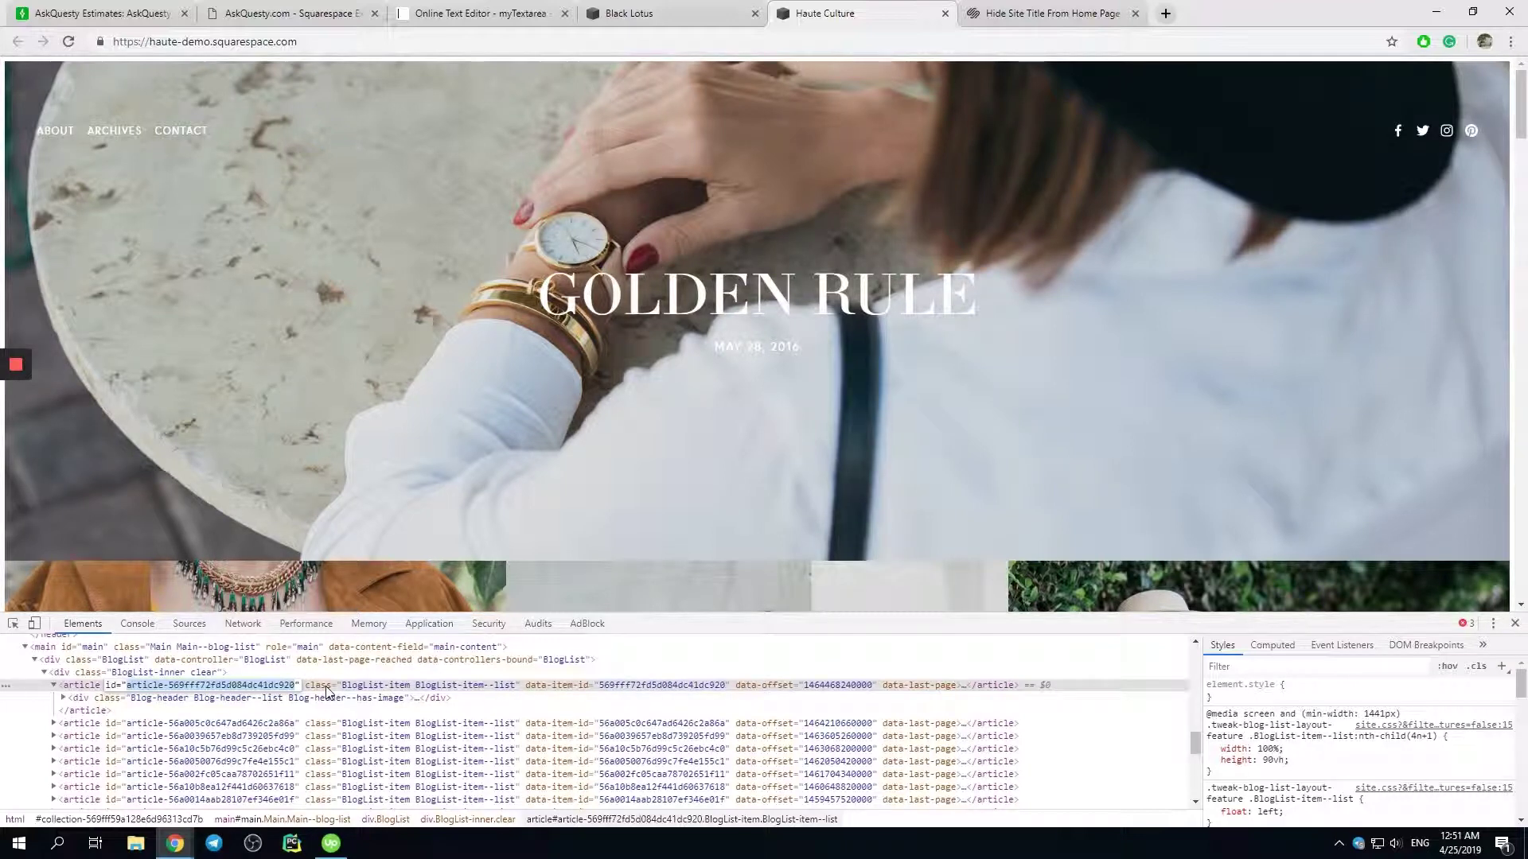
left_click(629, 13)
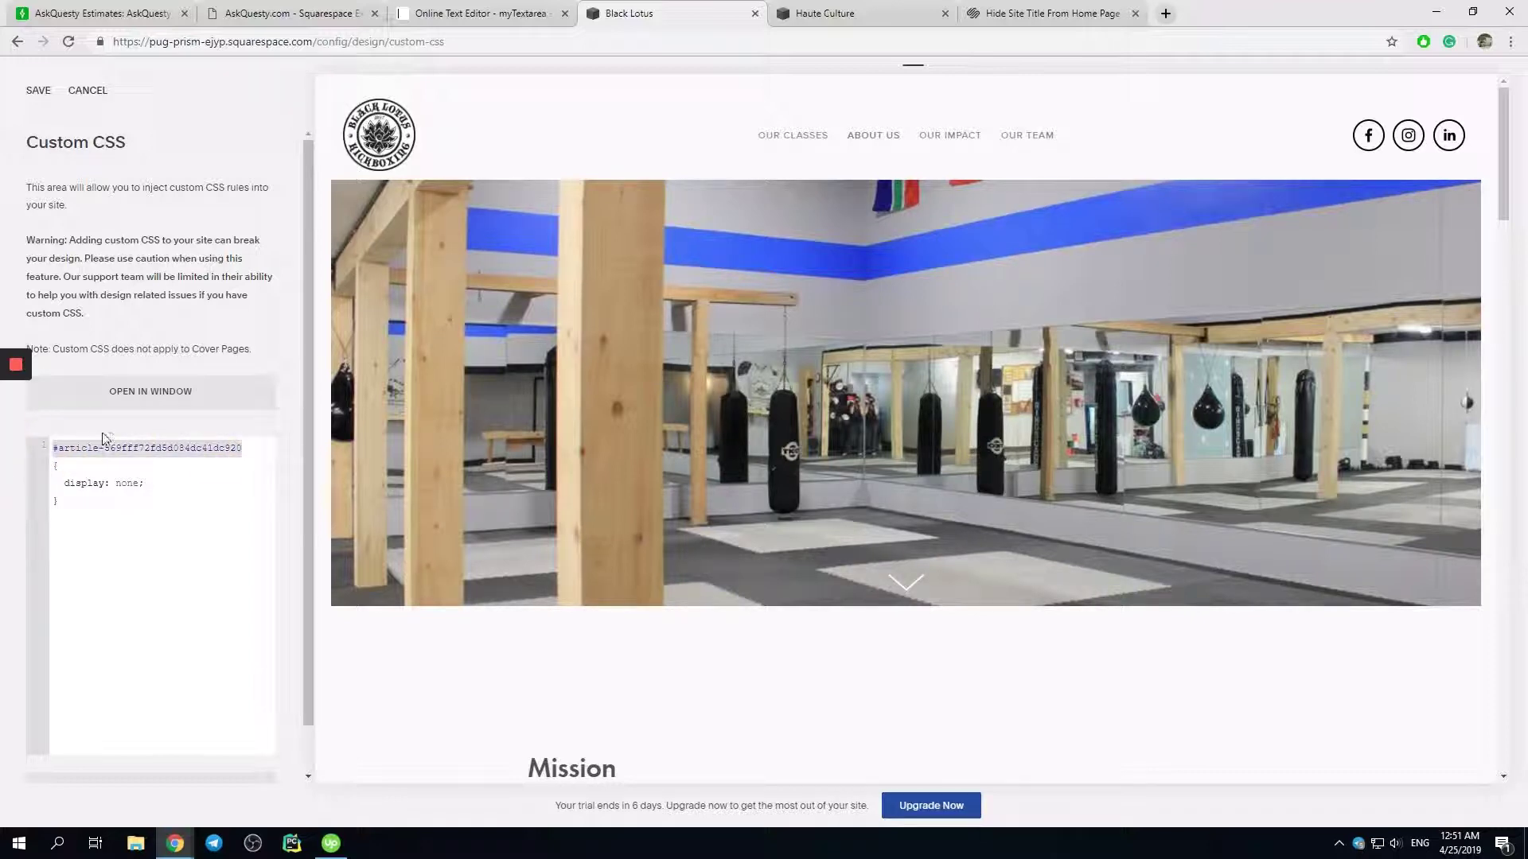
Delete the pasted selector on line 1 and begin a # ID selector.
key("Delete")
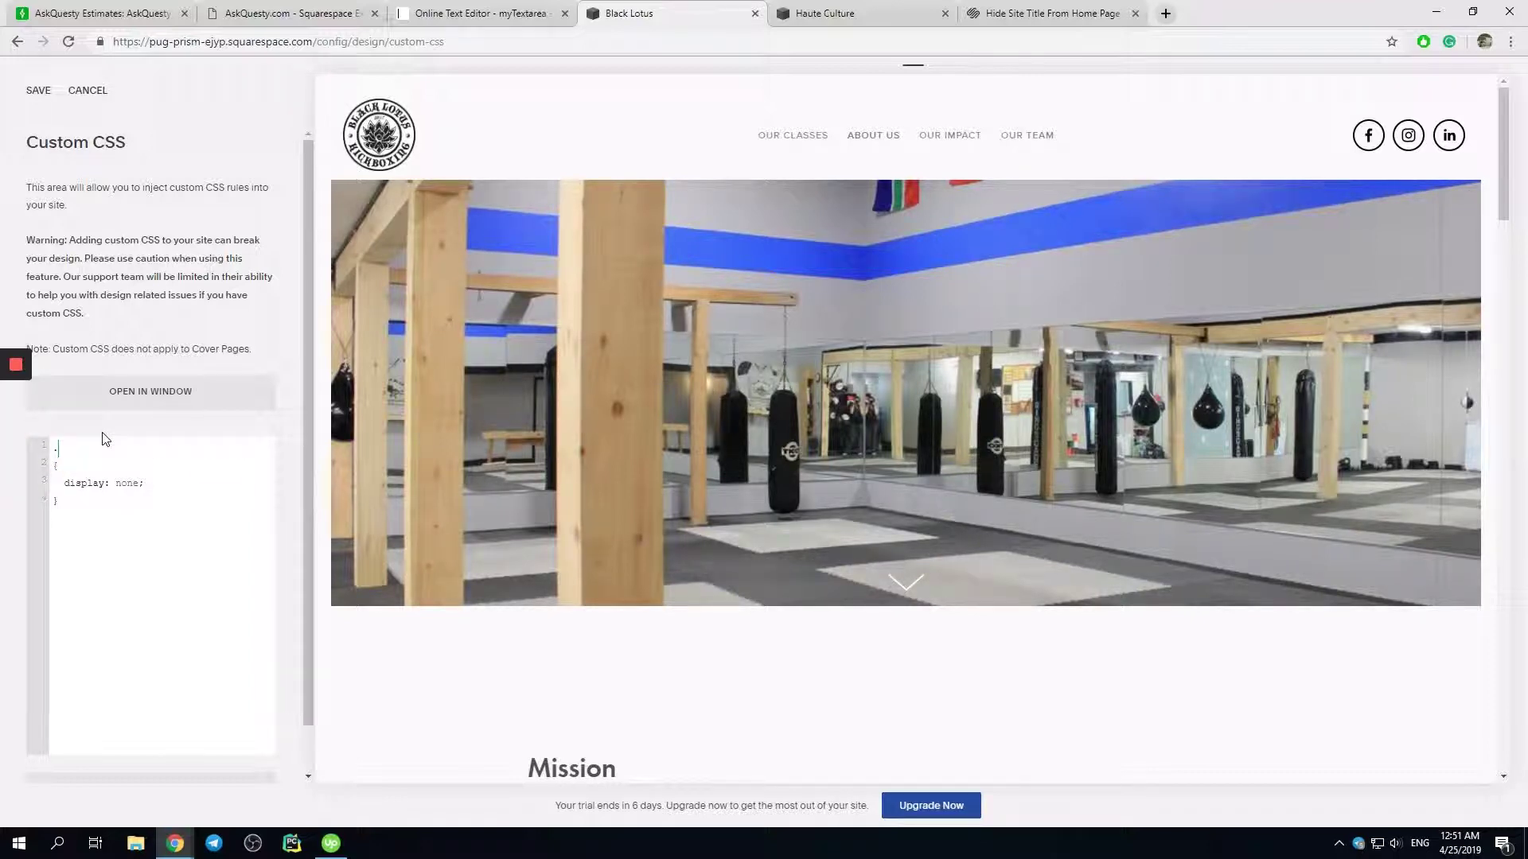
type(".cla")
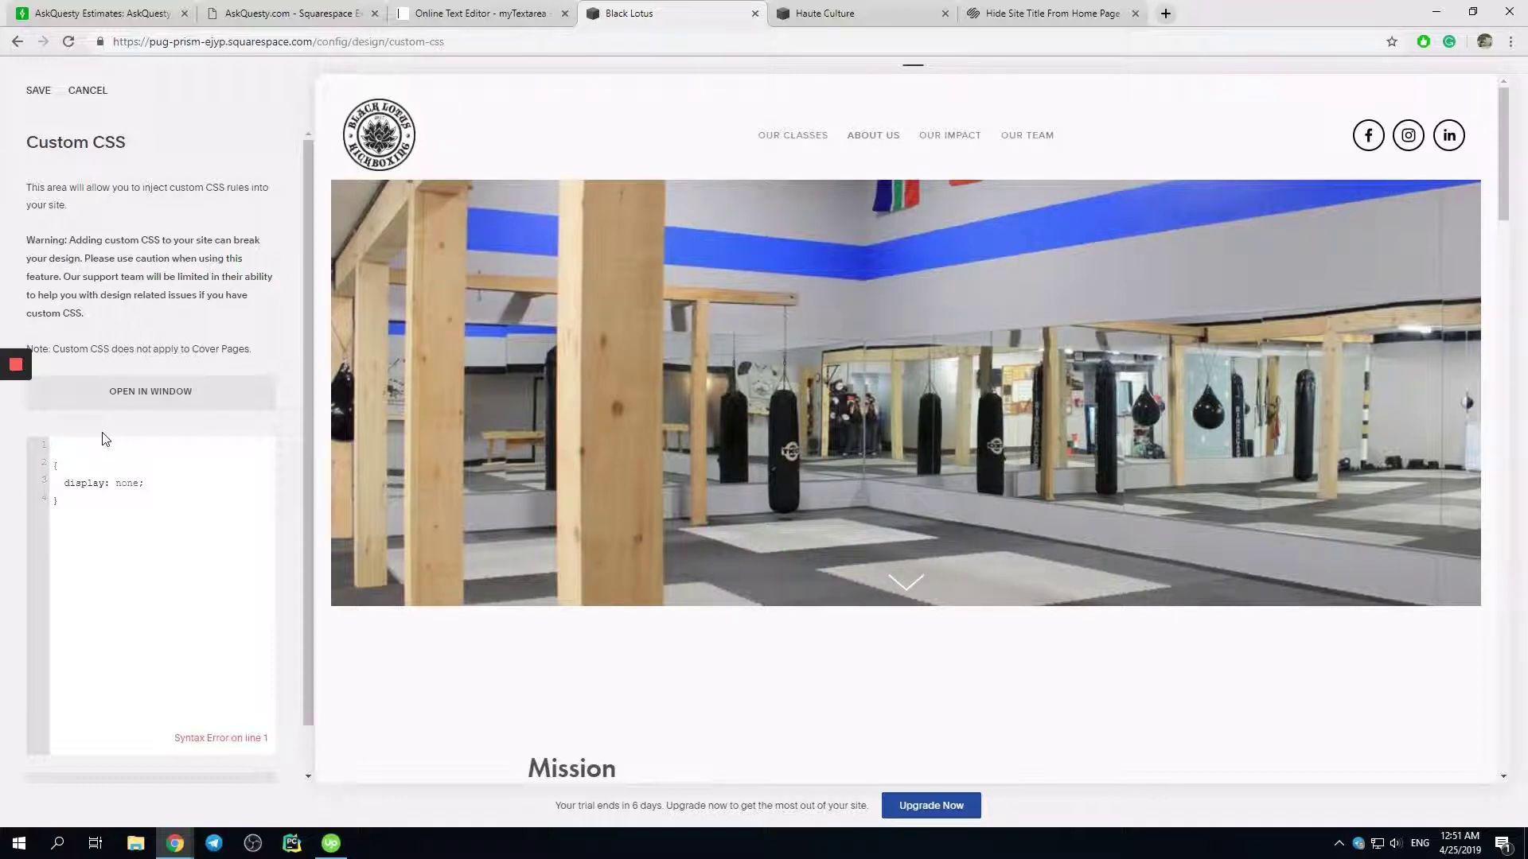
type("#")
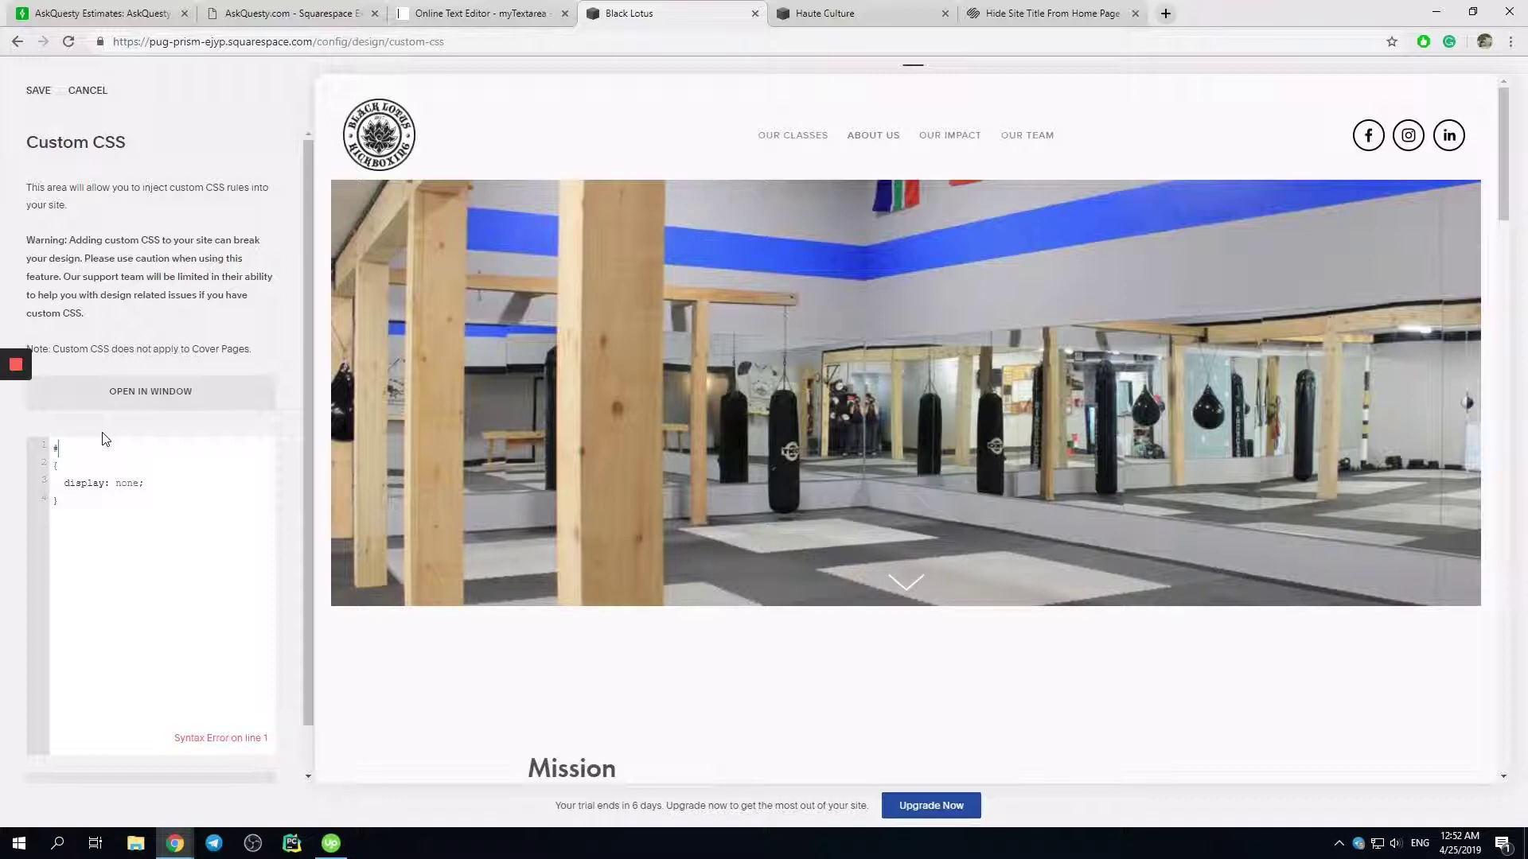